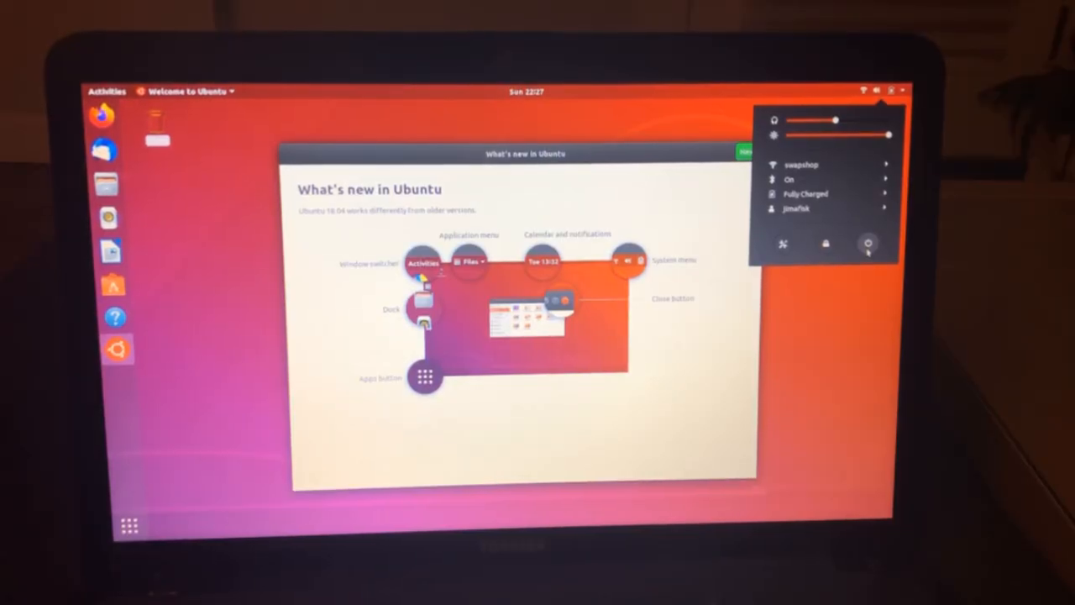
Restart the computer from the GNOME Shell system menu's power options
{"action": "left_click", "coordinate": [866, 243]}
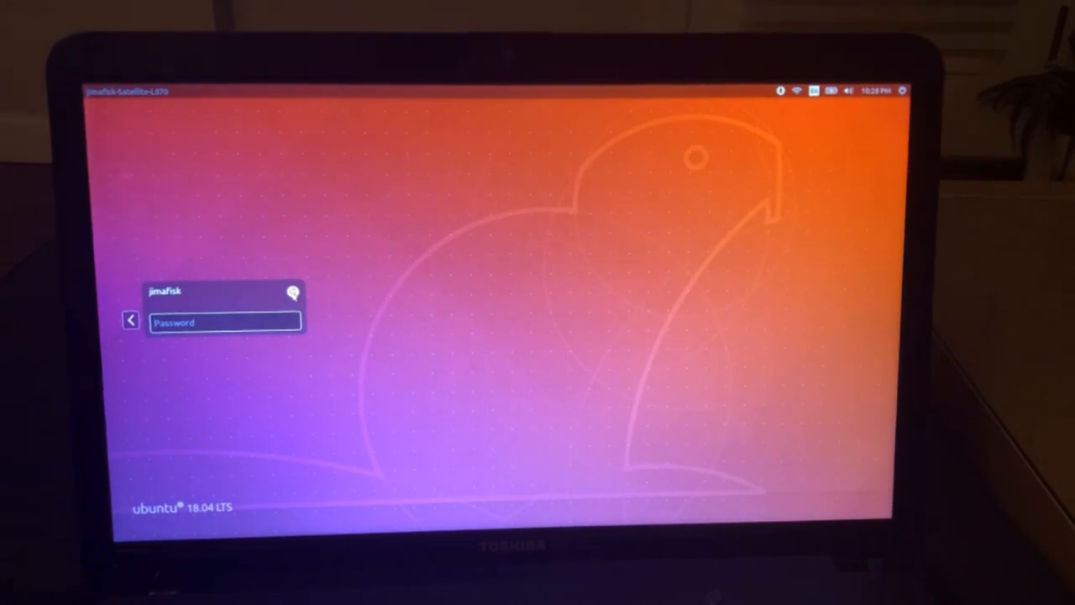
Enter the account password at the LightDM login screen and log in
{"action": "left_click", "coordinate": [292, 292]}
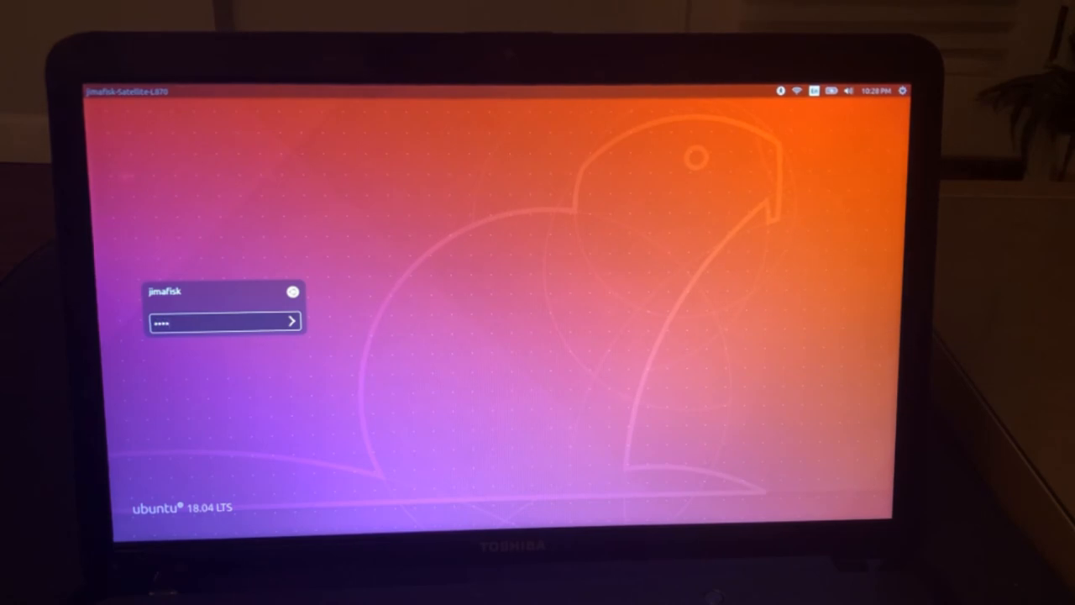
{"action": "left_click", "coordinate": [291, 320]}
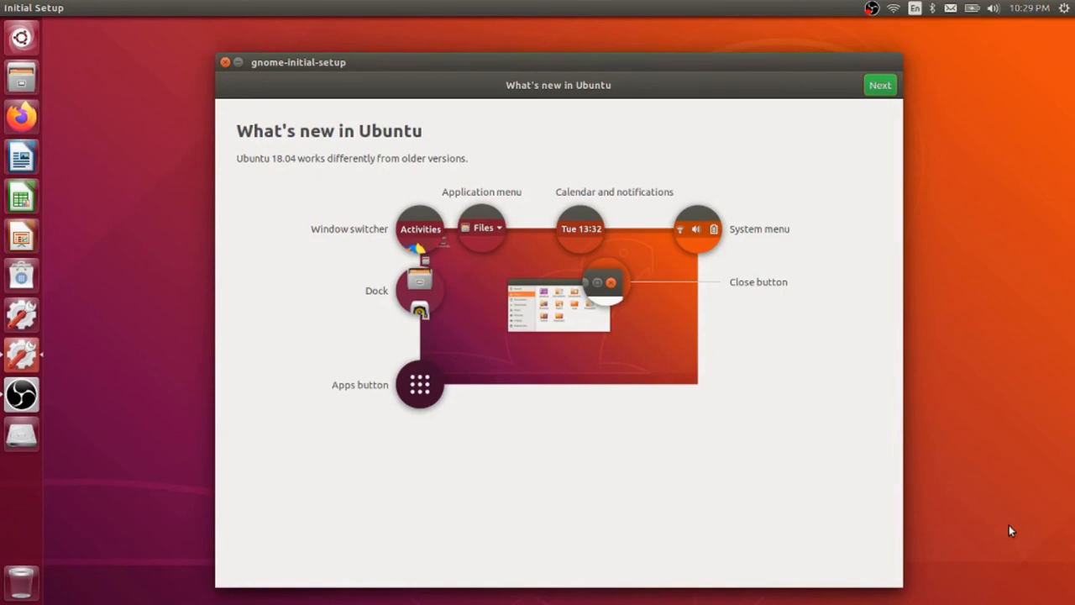
{"action": "mouse_move", "coordinate": [531, 425]}
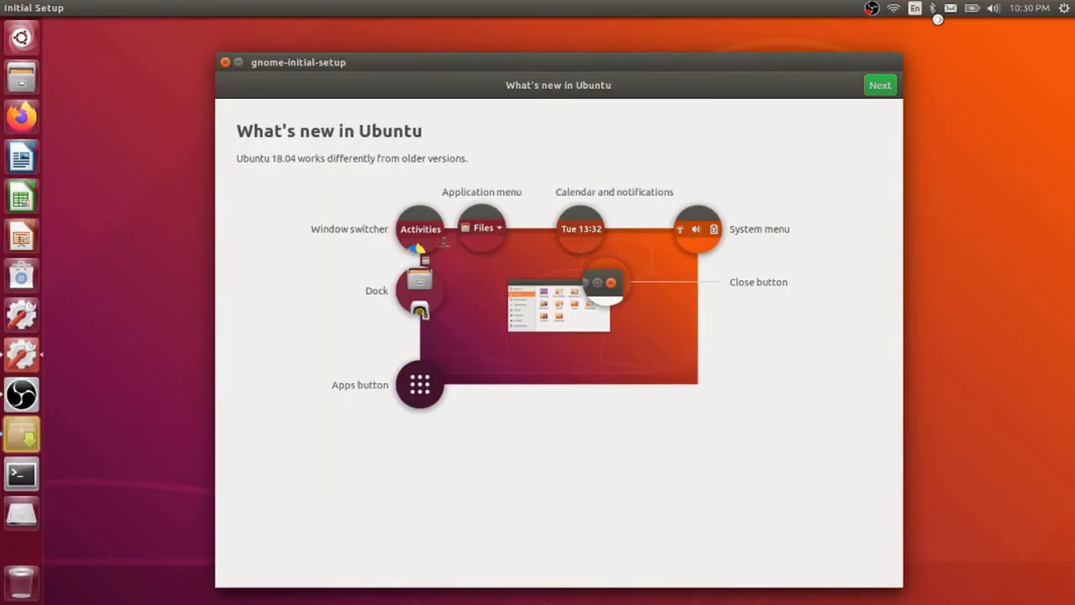
Run unity --version in a terminal, confirming Unity 7.5.0 is installed
{"action": "left_click", "coordinate": [21, 472]}
{"action": "type", "text": "u"}
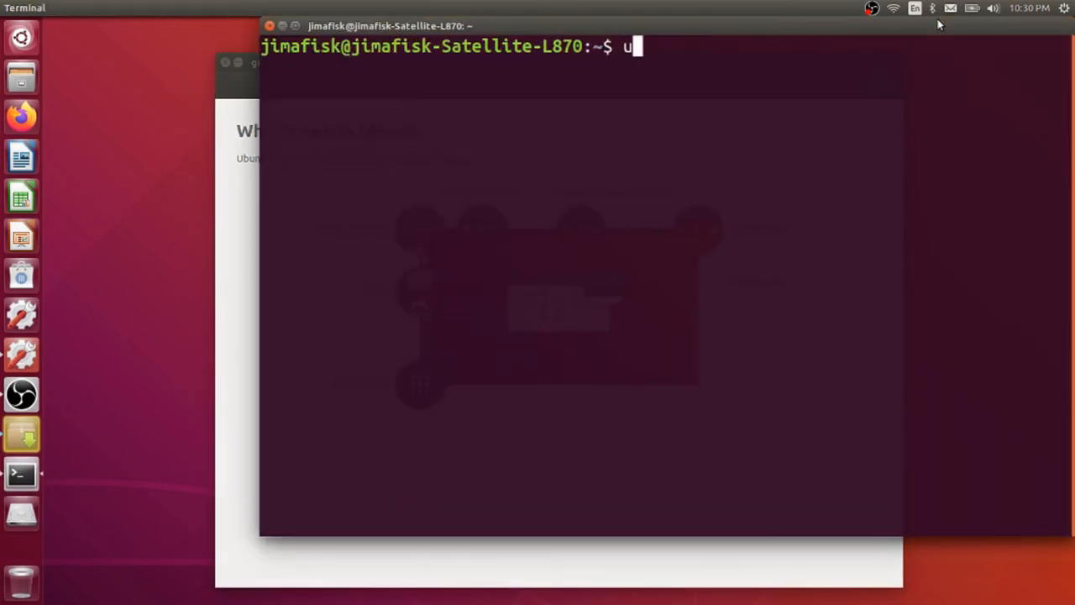
{"action": "type", "text": "nity --"}
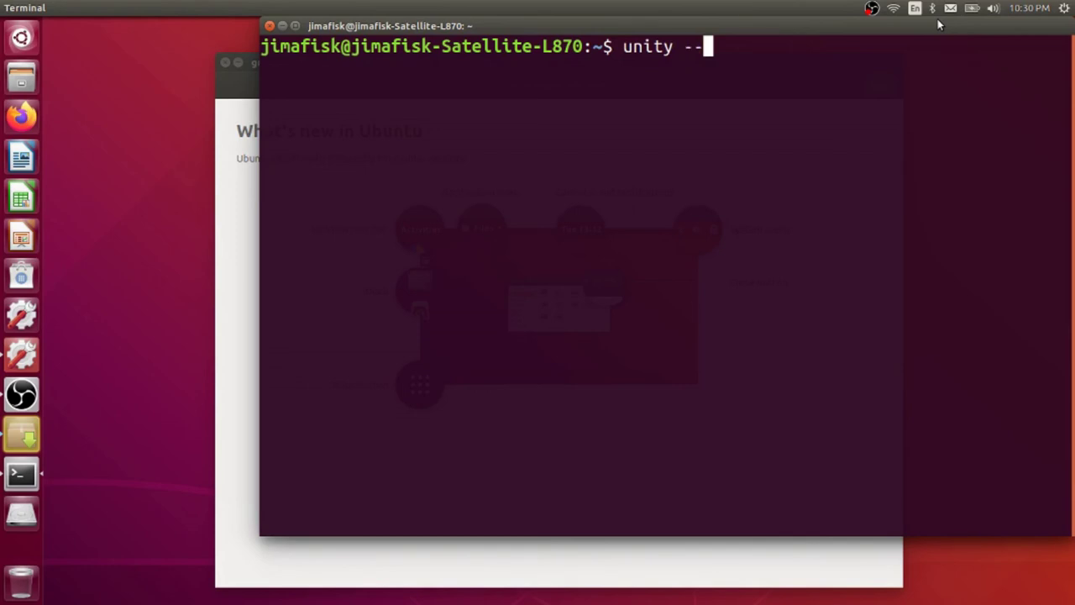
{"action": "key", "text": "Return"}
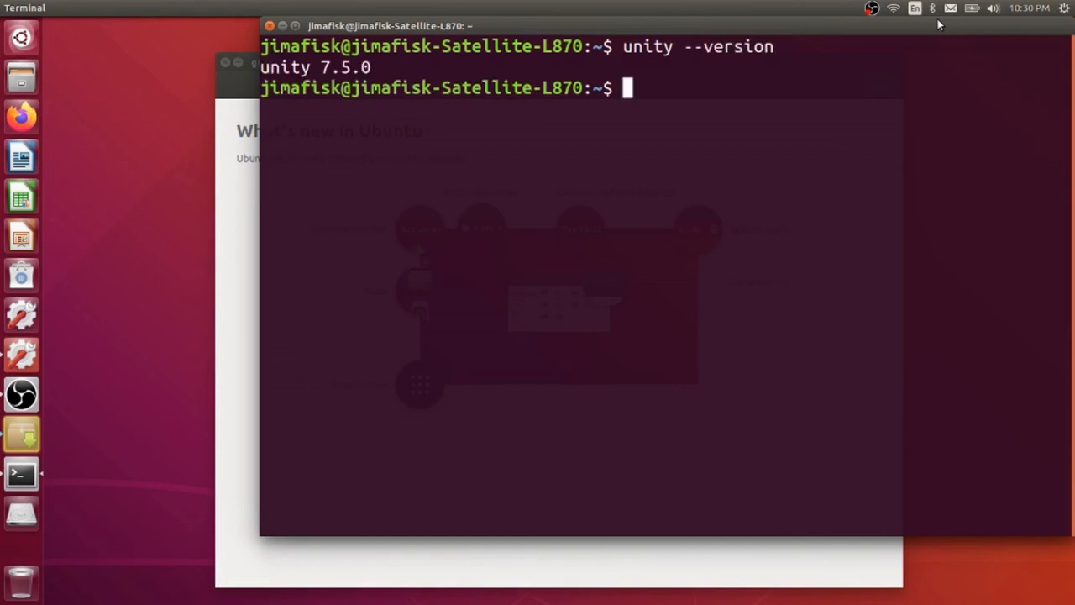